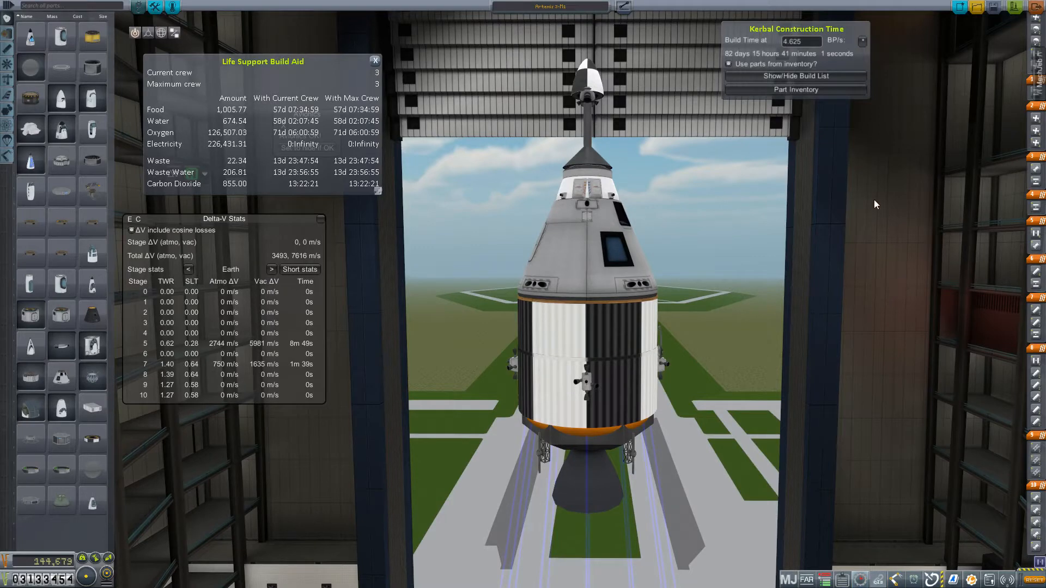
mouse_move(907, 249)
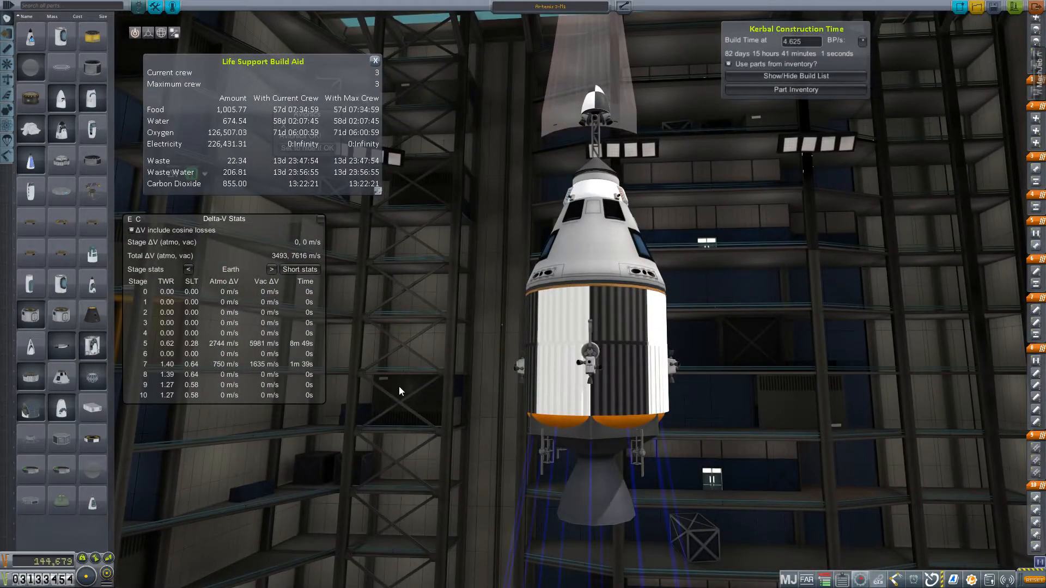
mouse_move(433, 361)
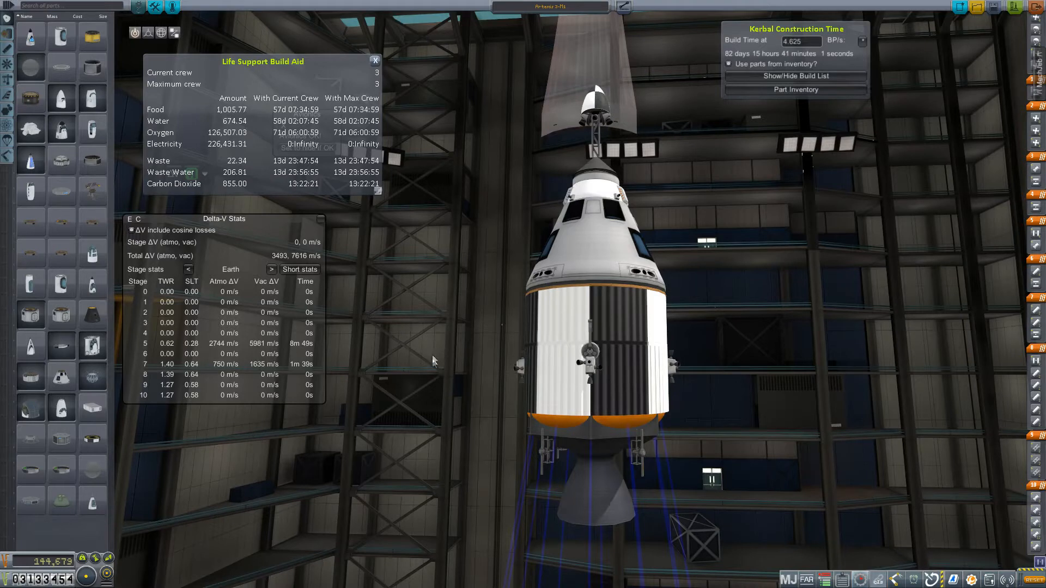
mouse_move(493, 353)
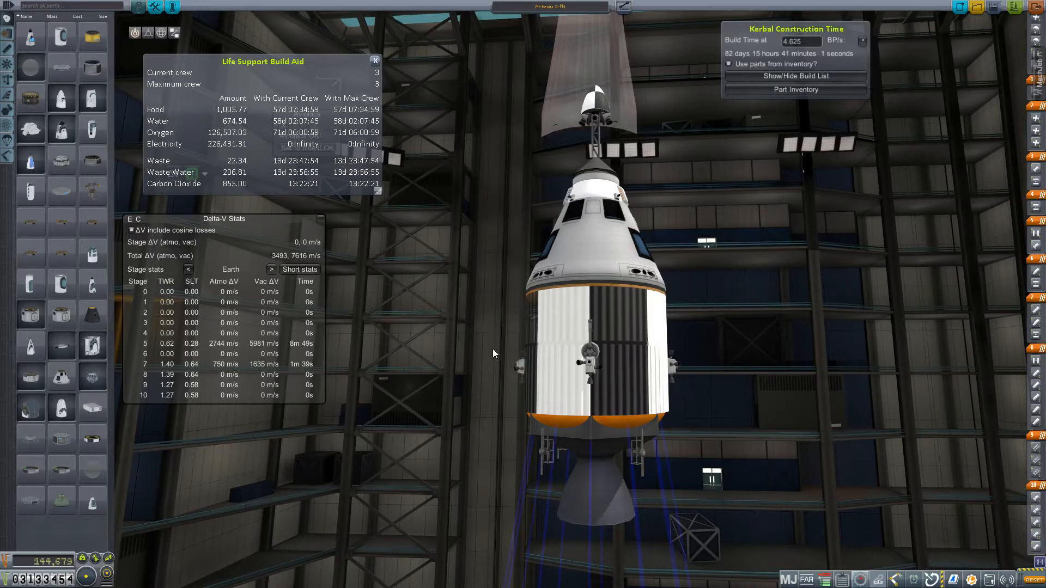
mouse_move(479, 306)
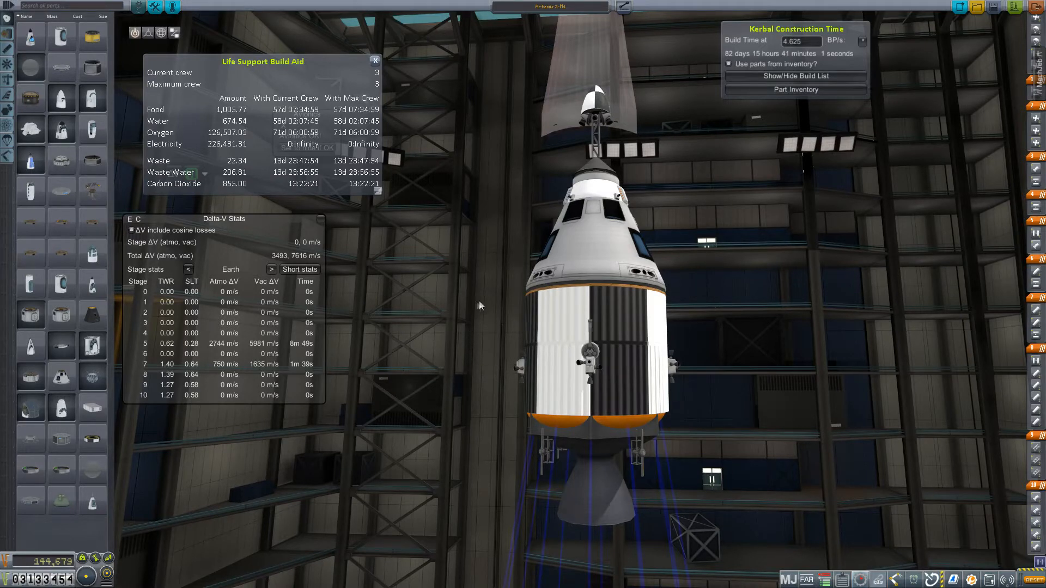
mouse_move(472, 322)
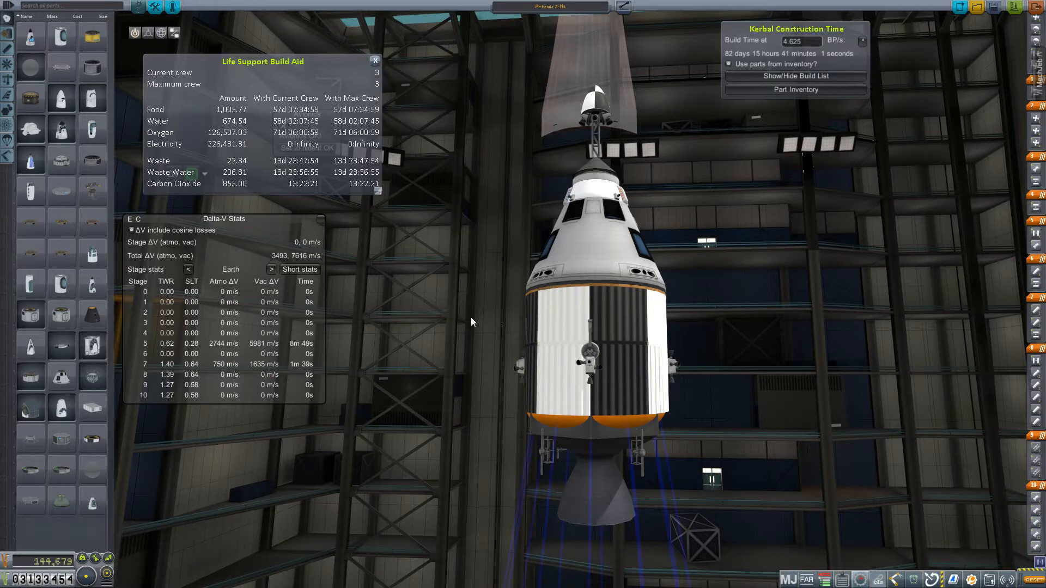
mouse_move(470, 321)
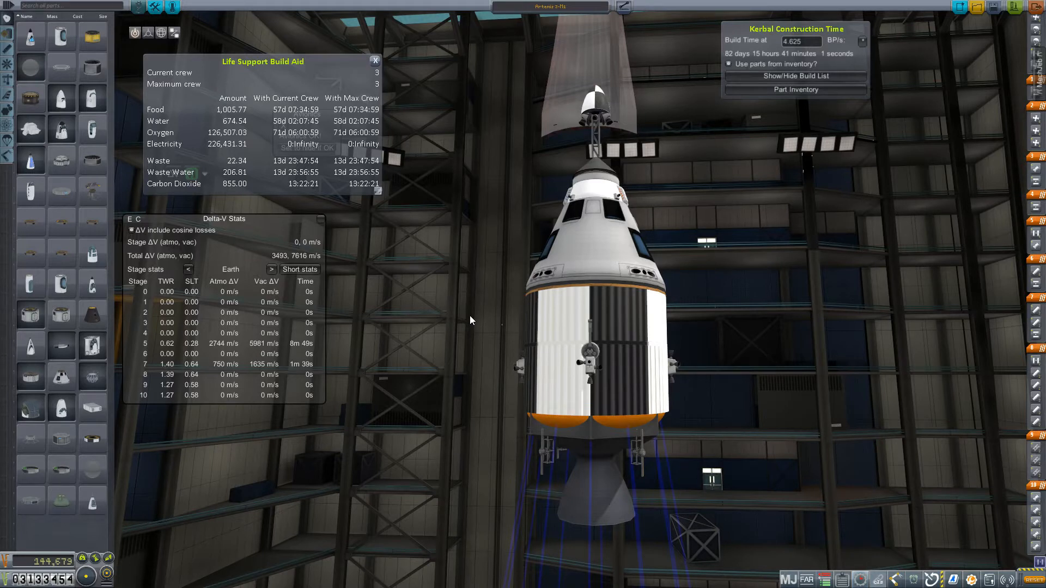
mouse_move(468, 320)
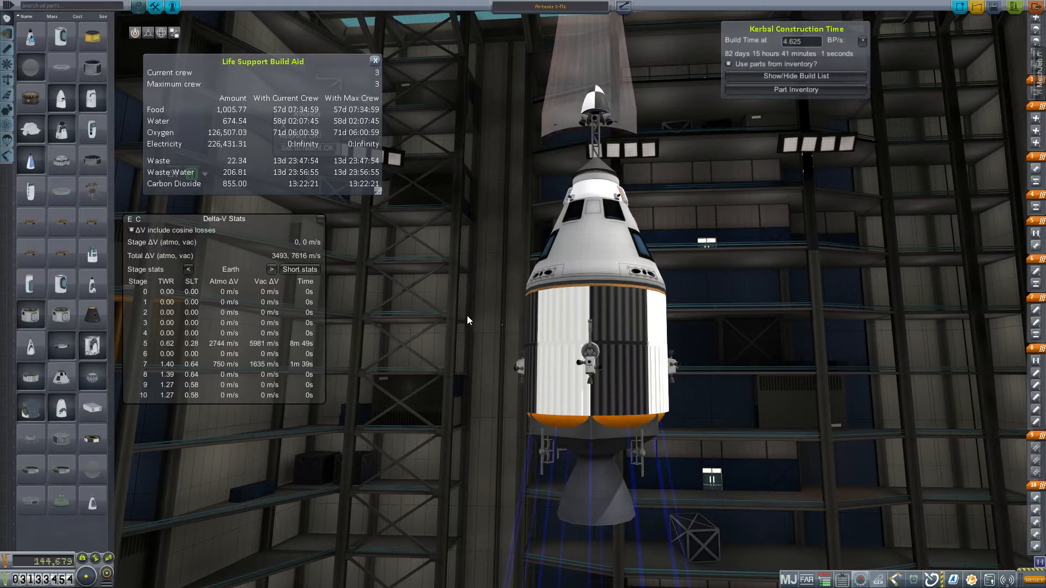
mouse_move(437, 321)
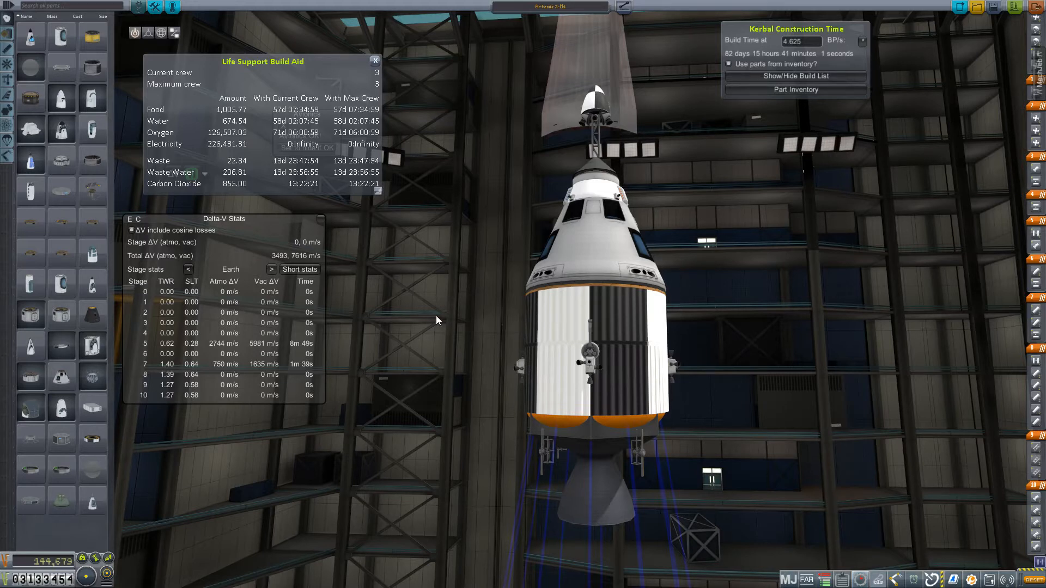
mouse_move(494, 307)
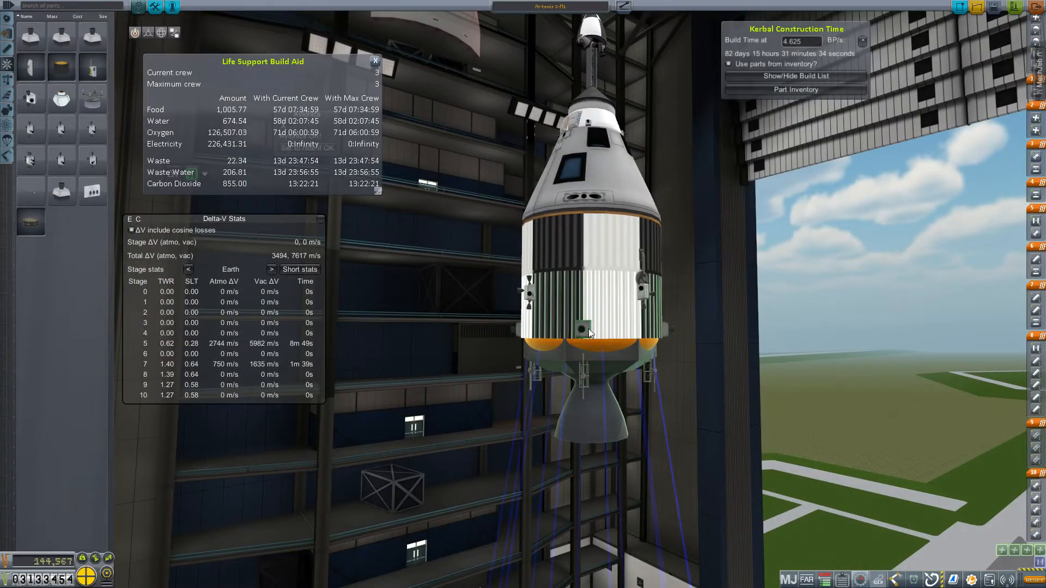
- Fill the capsule's procedural service tank with 80 units each of MMH and NTO
right_click(583, 332)
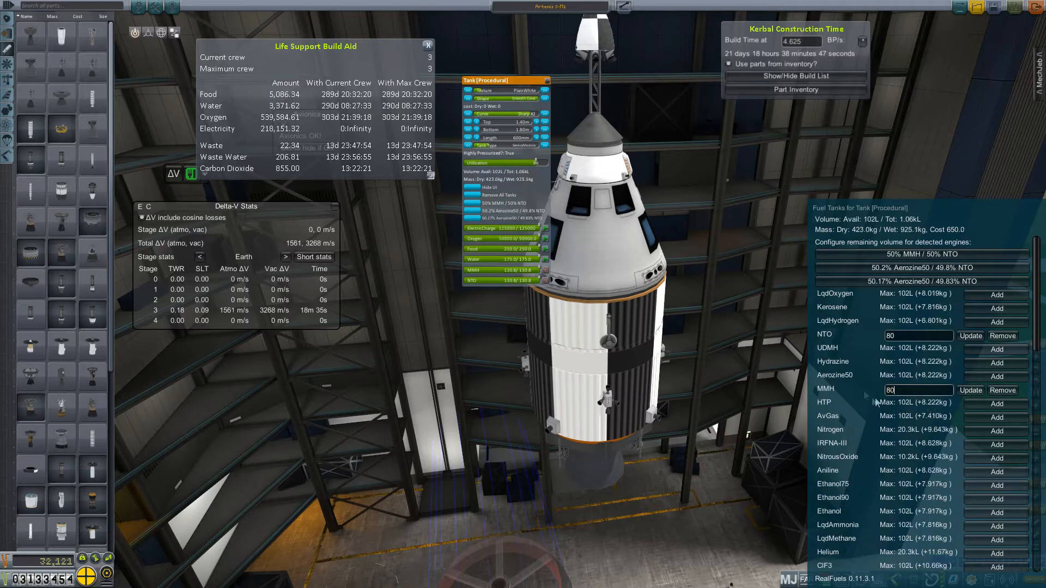
mouse_move(921, 281)
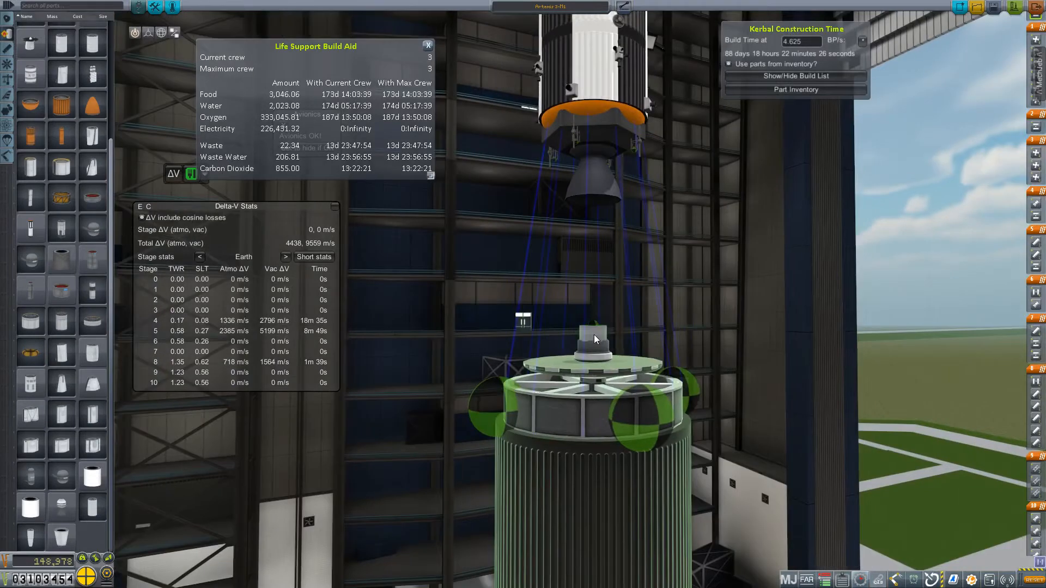
- Mount the small white habitat module with side ports on the S-IVB top adapter
click(594, 338)
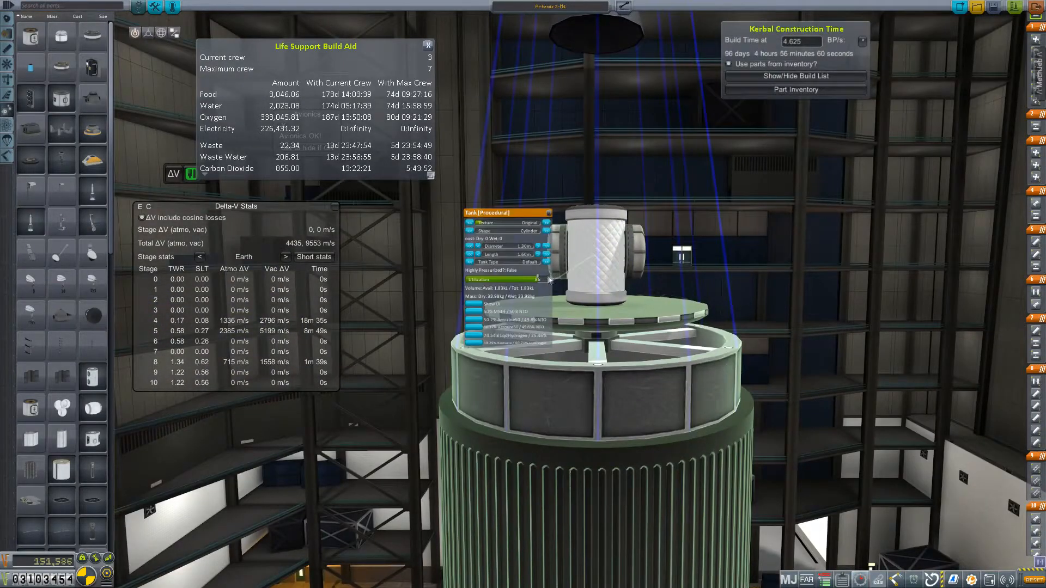
click(527, 262)
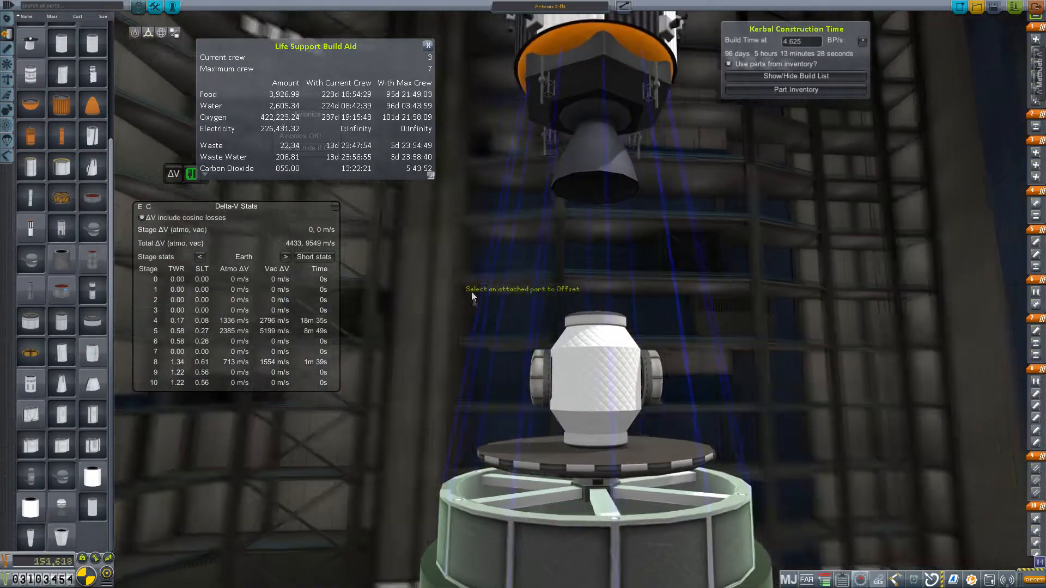
- Add Waste and WasteWater storage to the habitat module's procedural tank in RealFuels
click(591, 381)
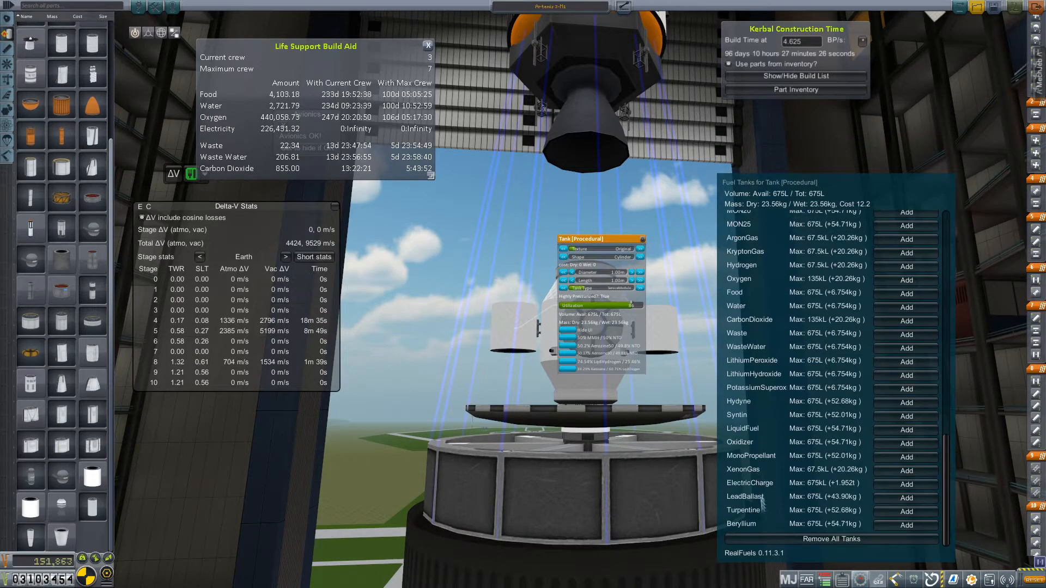
click(906, 321)
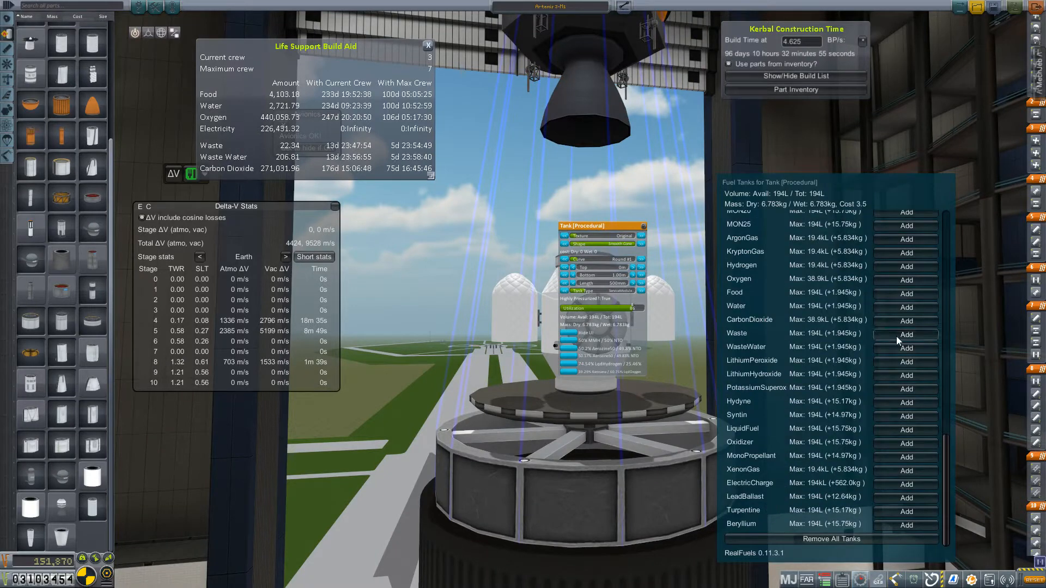
click(906, 334)
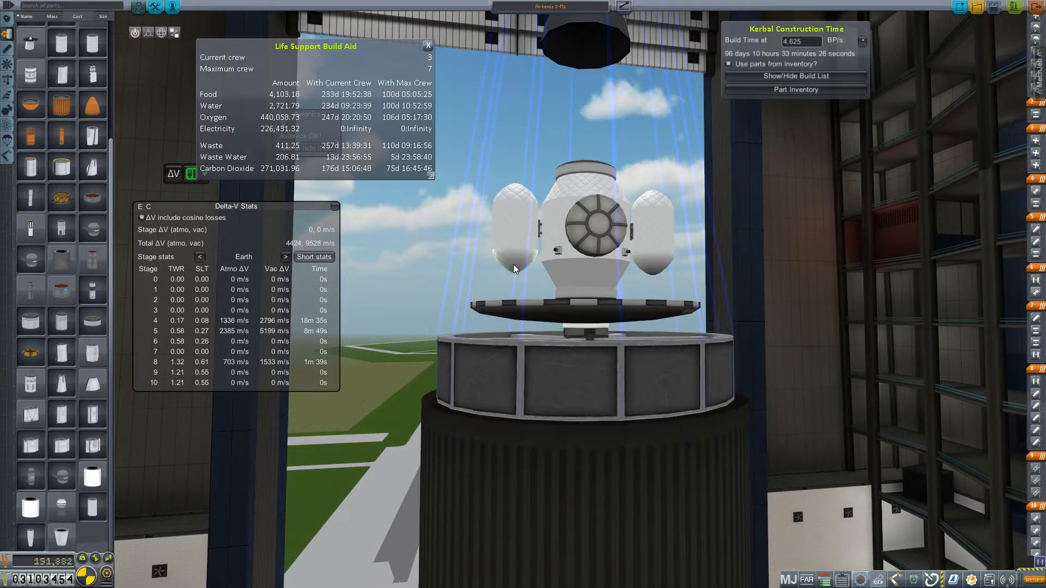
click(570, 234)
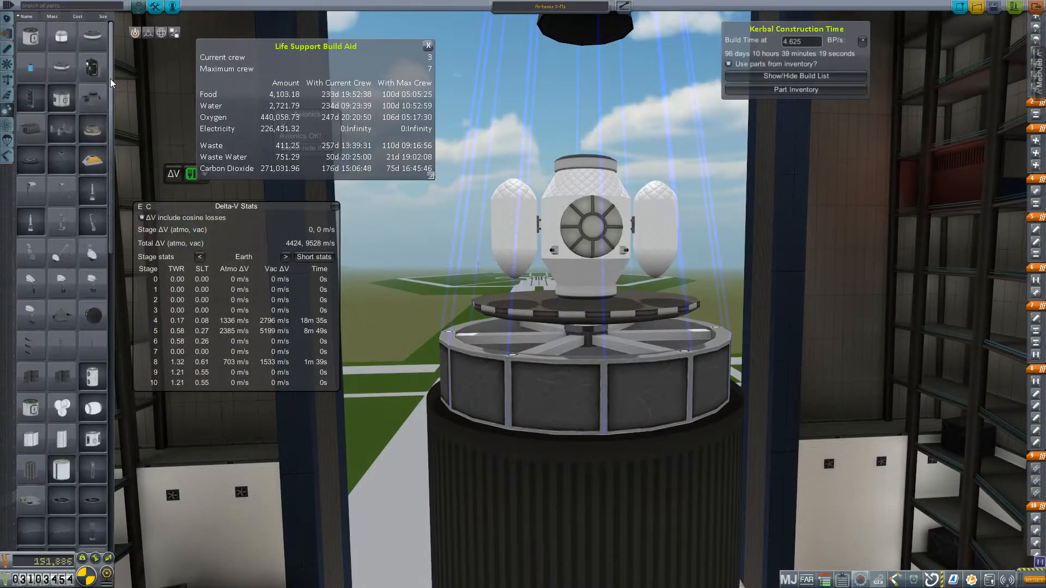
scroll(down, 3)
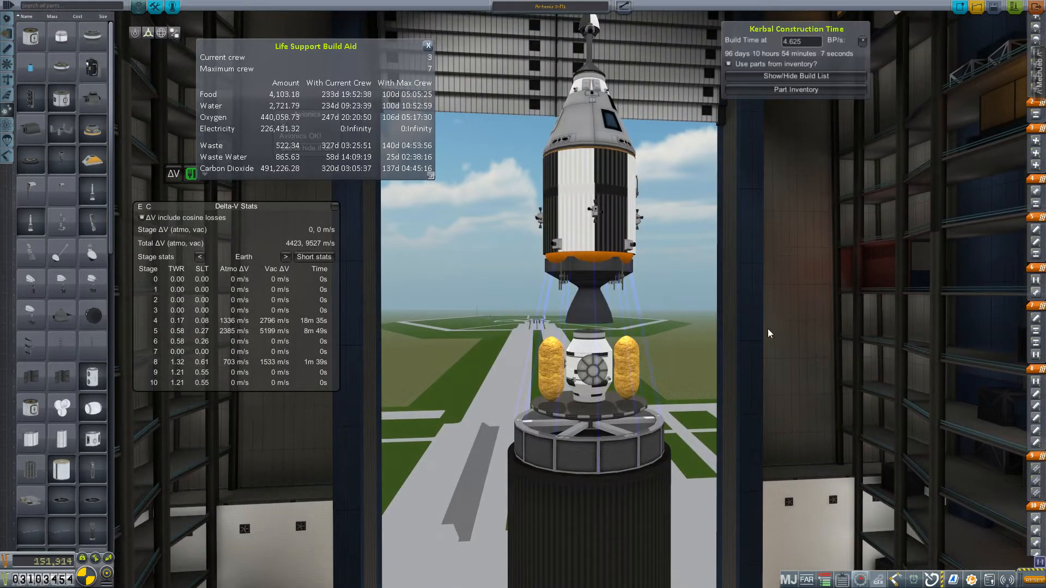
mouse_move(618, 360)
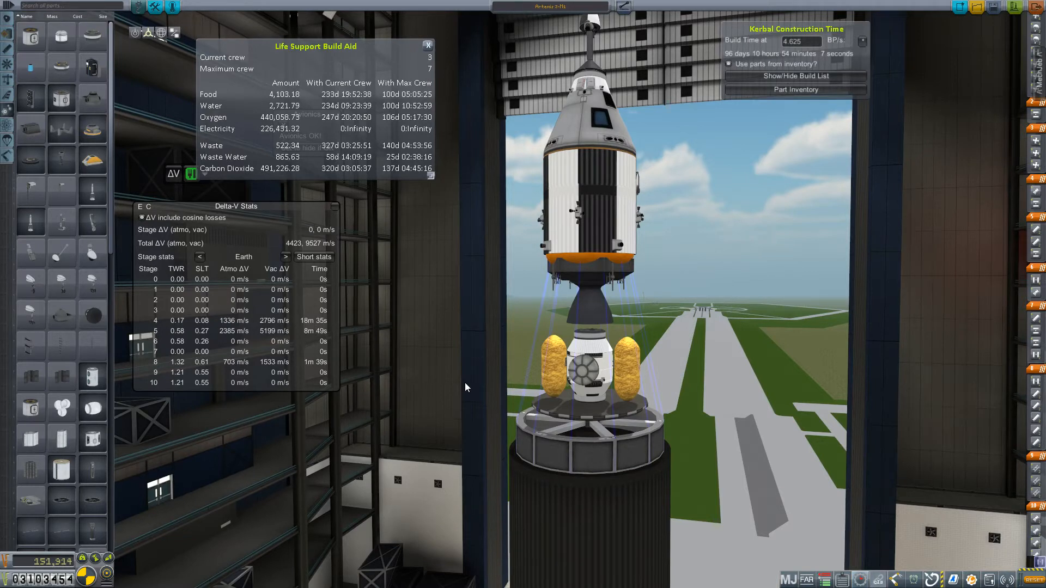
mouse_move(799, 390)
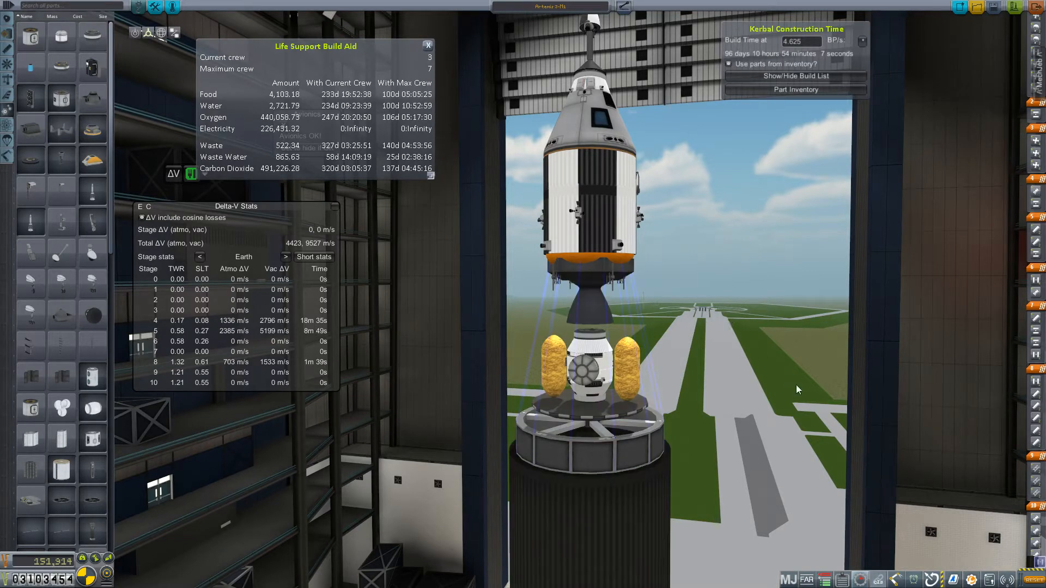
mouse_move(803, 342)
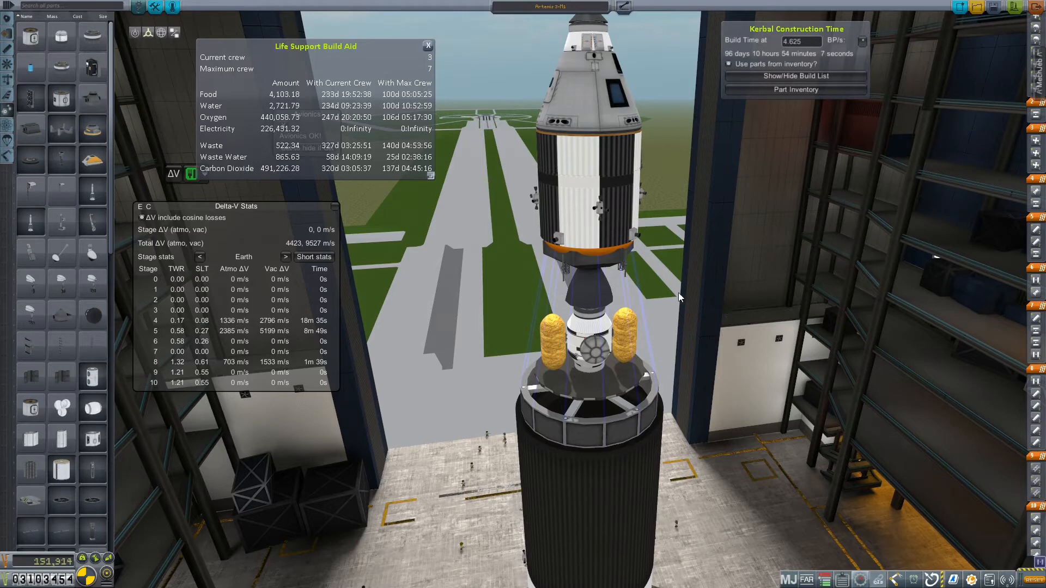
mouse_move(740, 321)
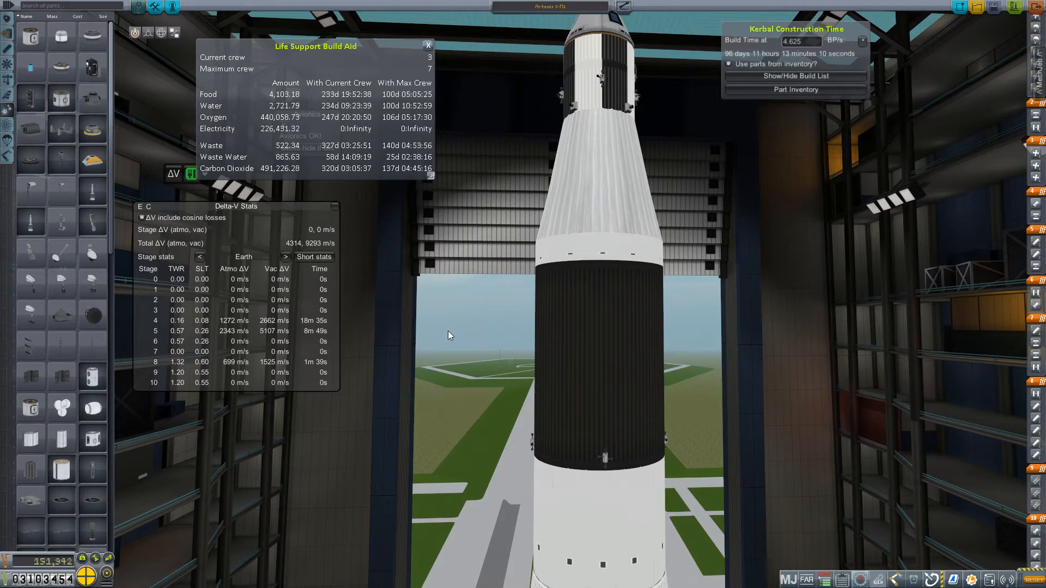
mouse_move(898, 366)
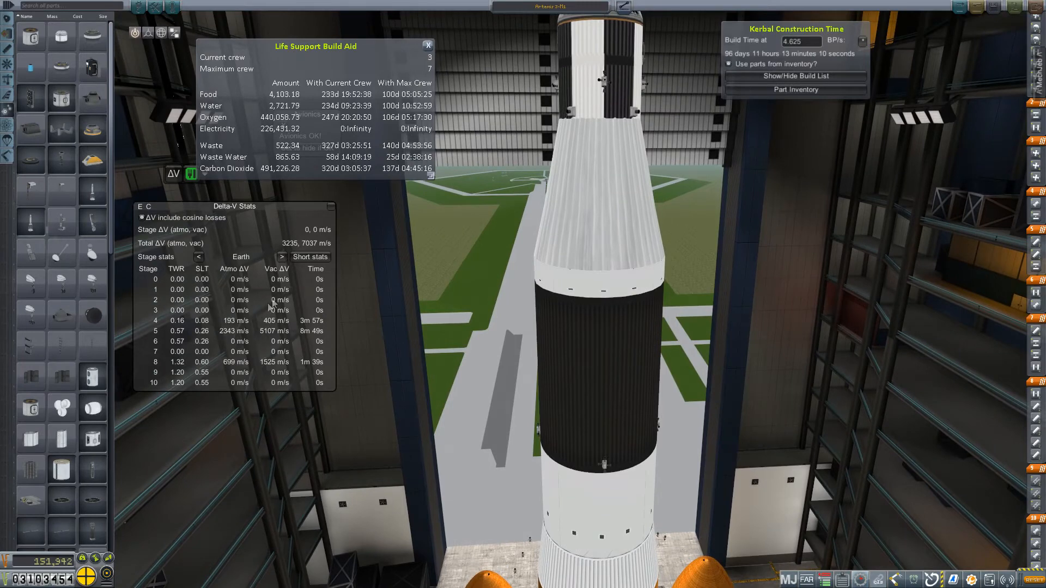
mouse_move(785, 414)
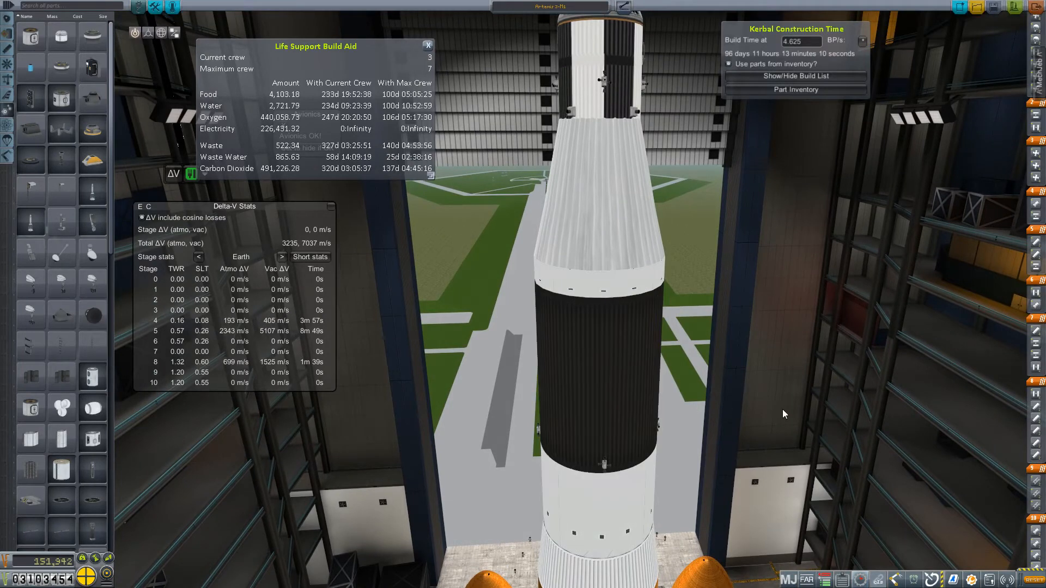
mouse_move(534, 200)
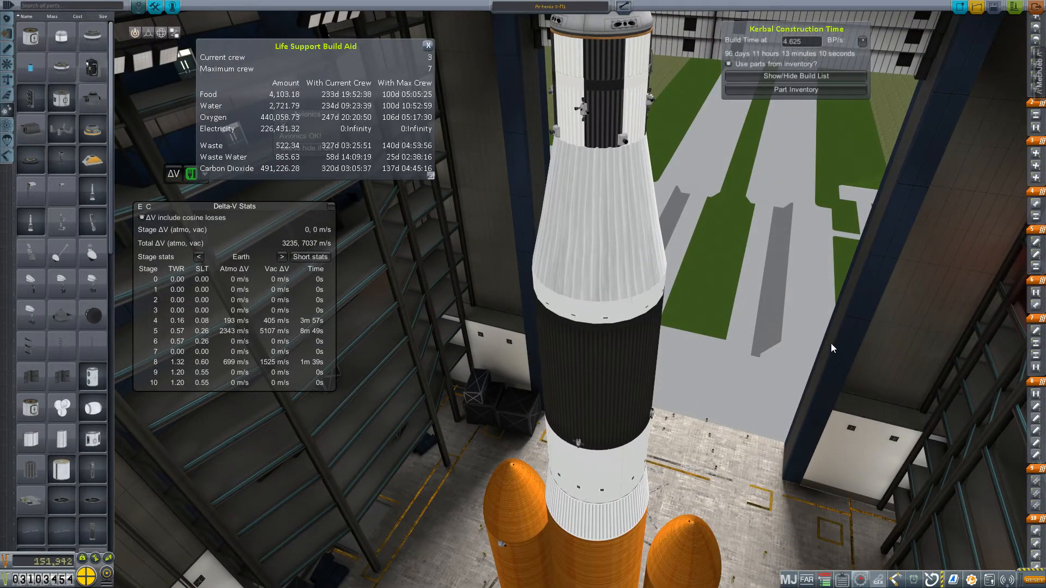
mouse_move(692, 138)
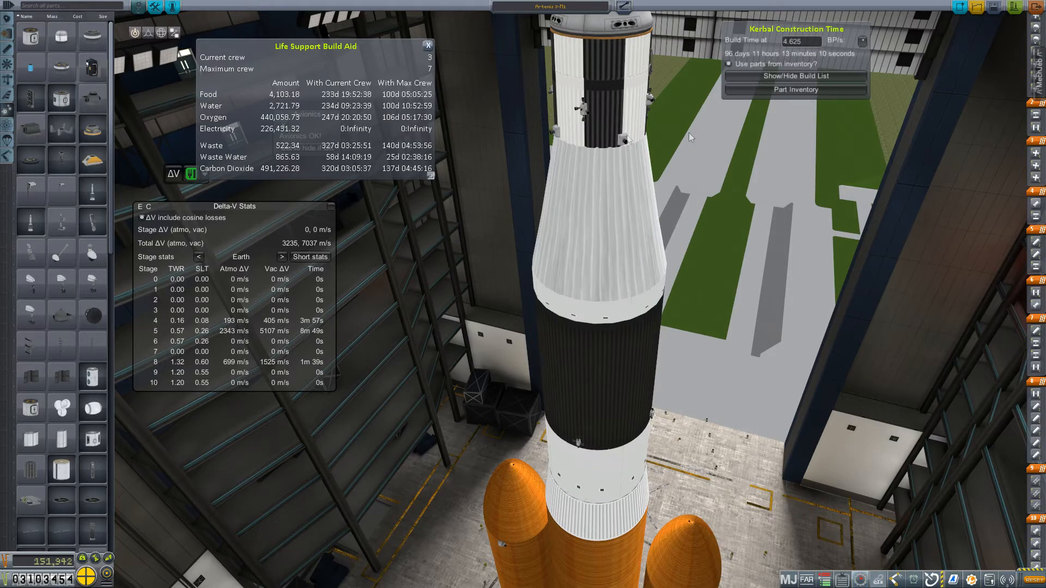
mouse_move(770, 320)
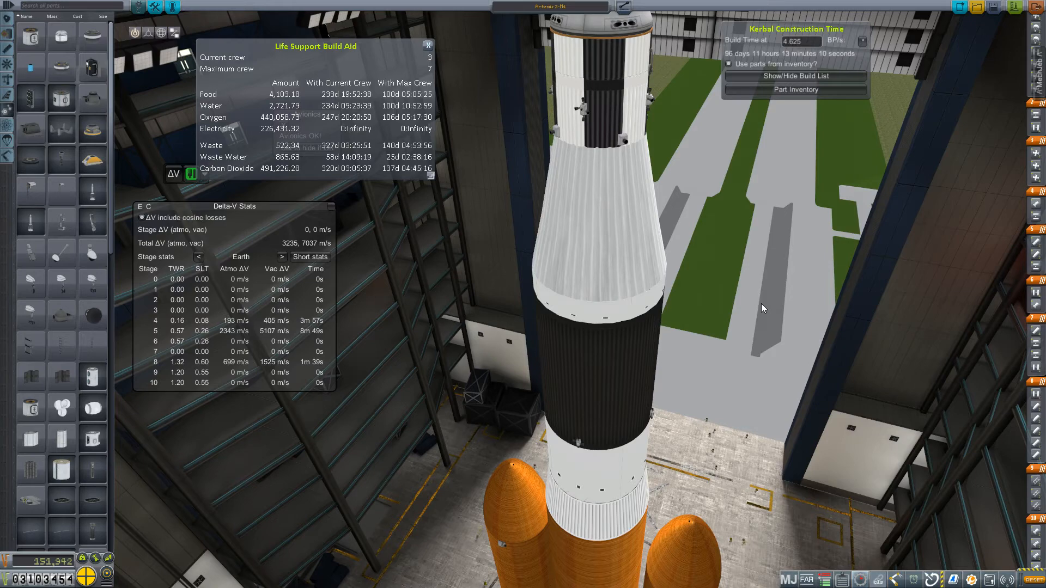
mouse_move(794, 271)
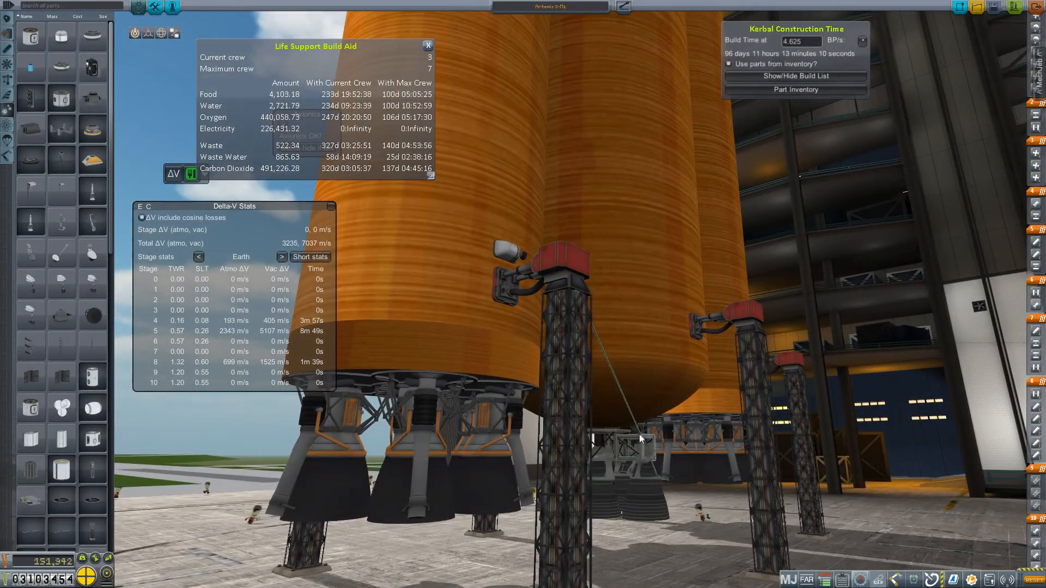
mouse_move(619, 488)
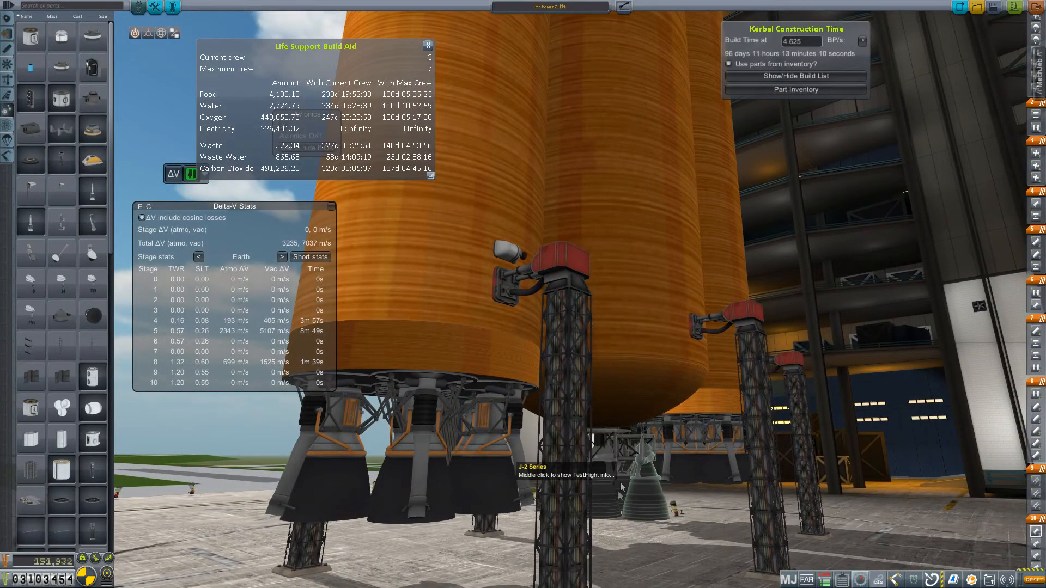